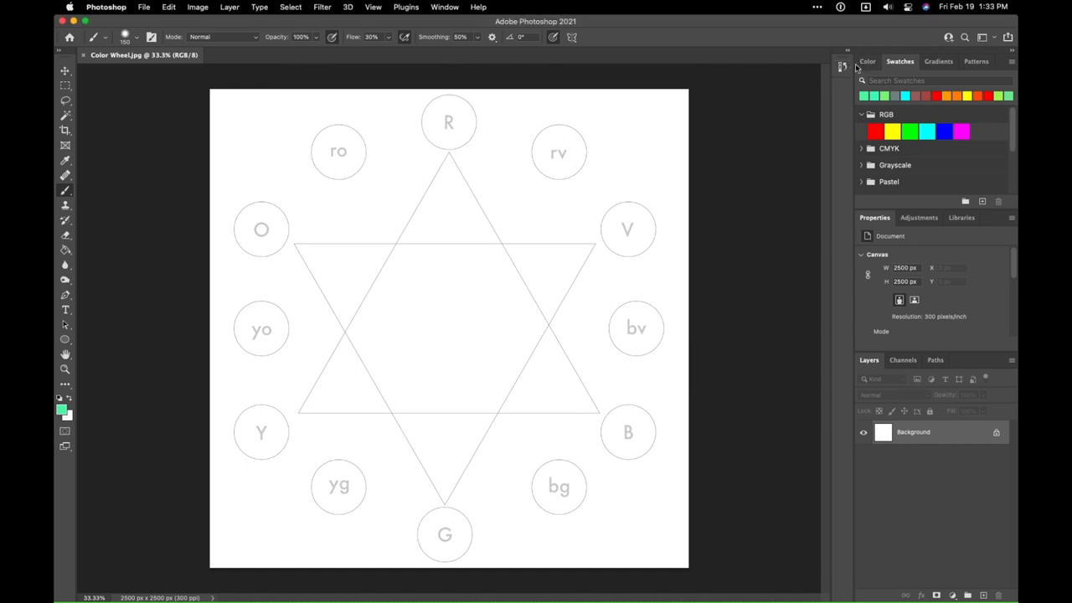
- Switch the top-right panel group from Swatches to the Color picker
click(867, 62)
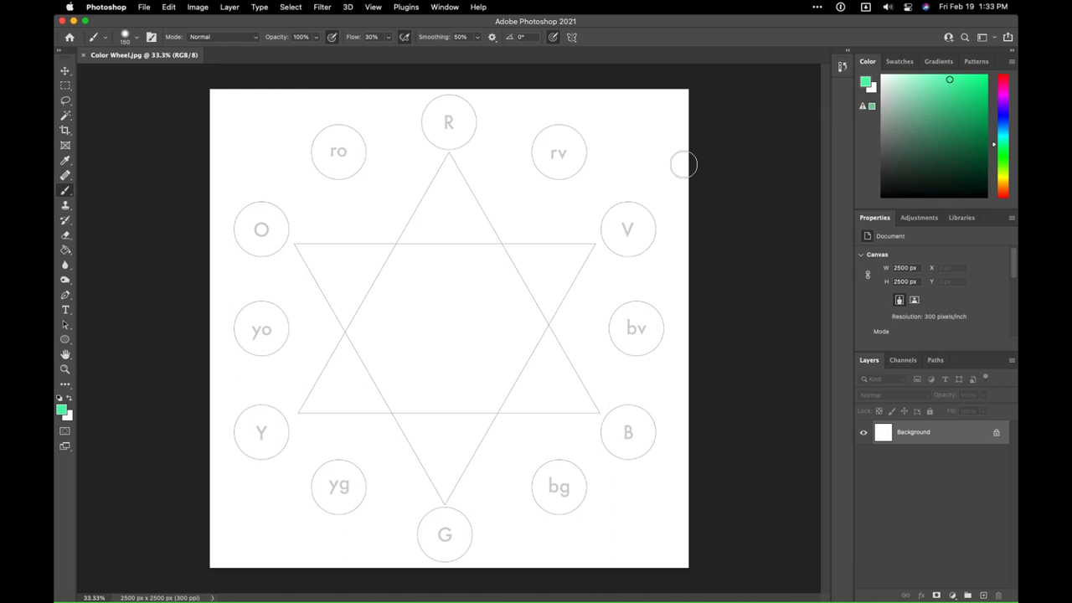
mouse_move(447, 337)
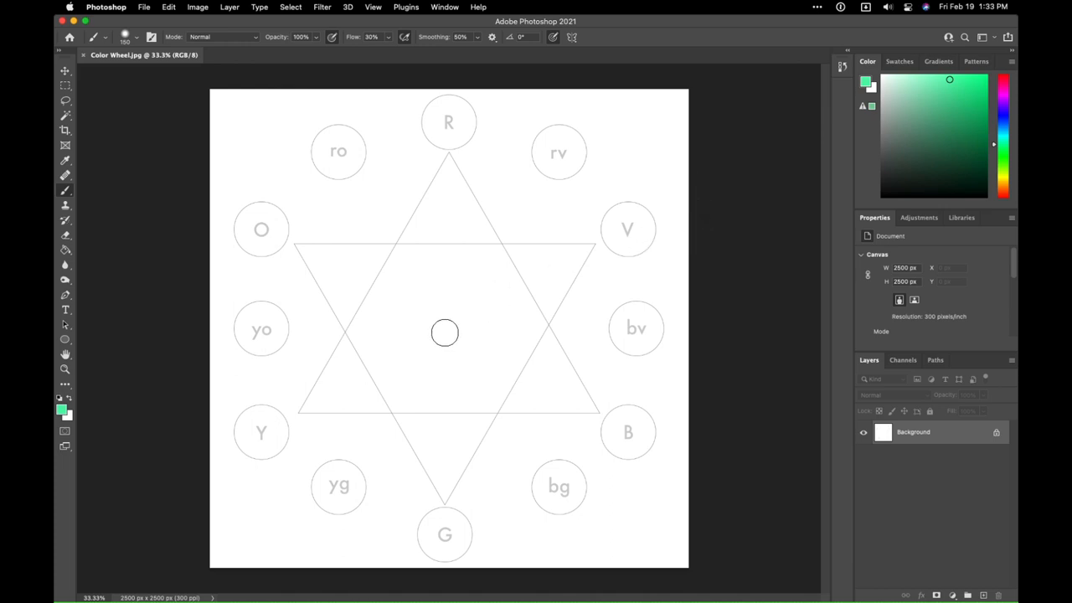
mouse_move(433, 328)
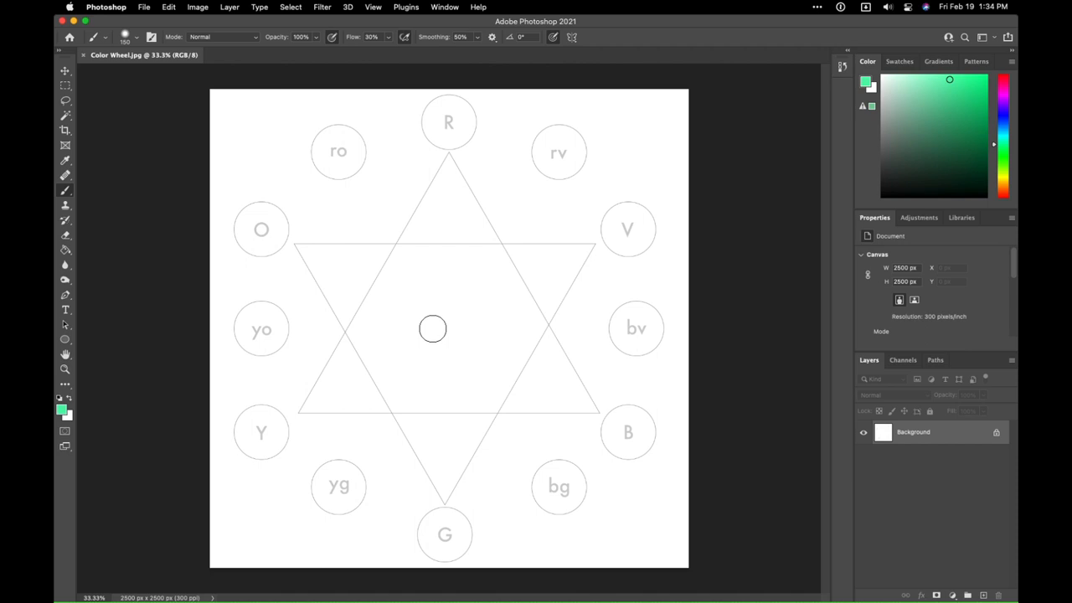
mouse_move(495, 306)
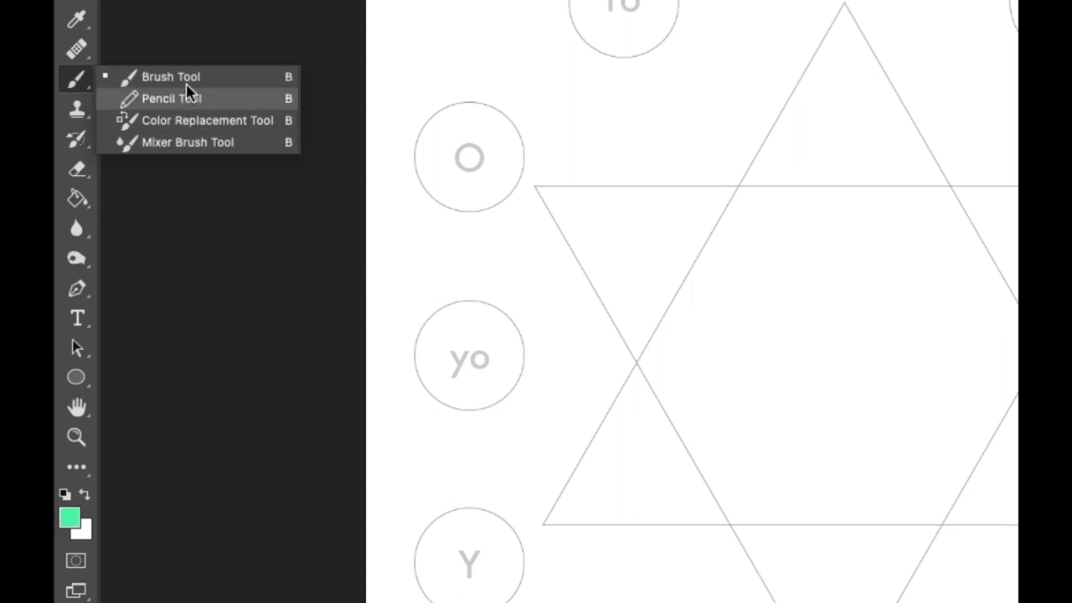
click(170, 76)
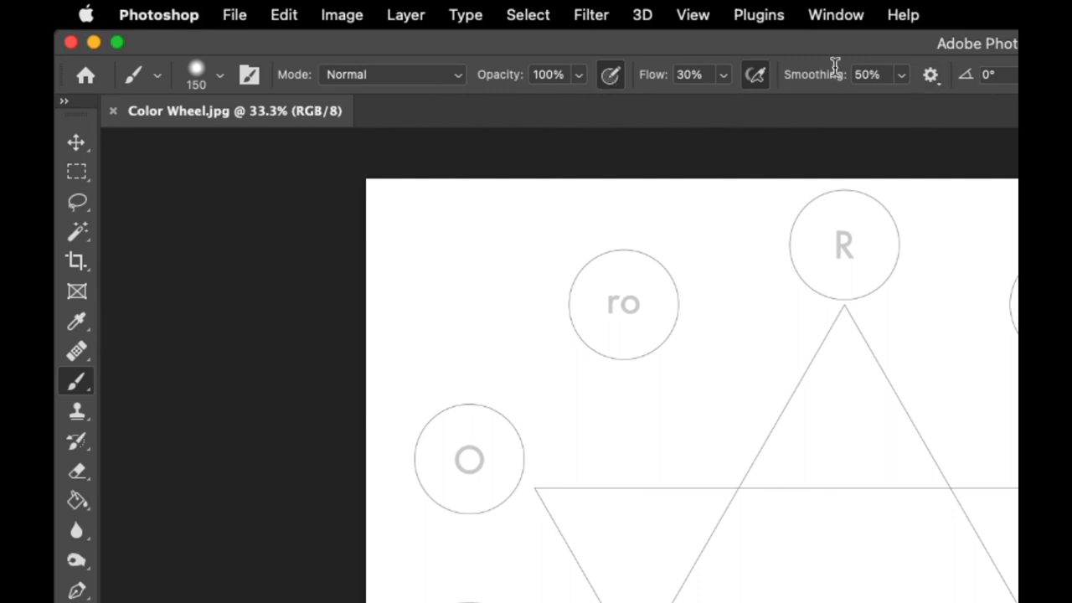
mouse_move(563, 66)
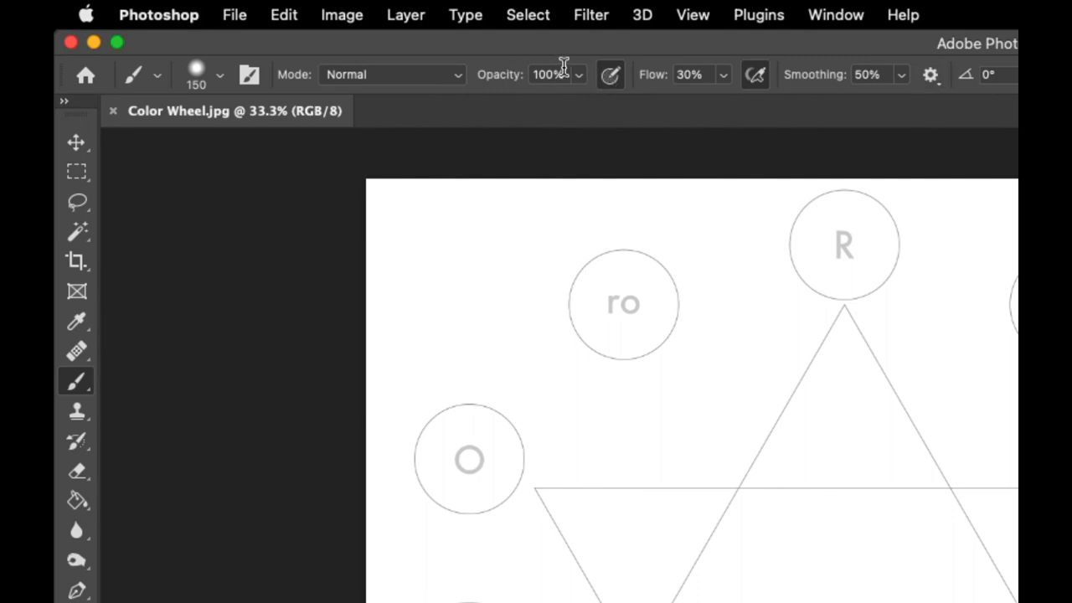
mouse_move(185, 75)
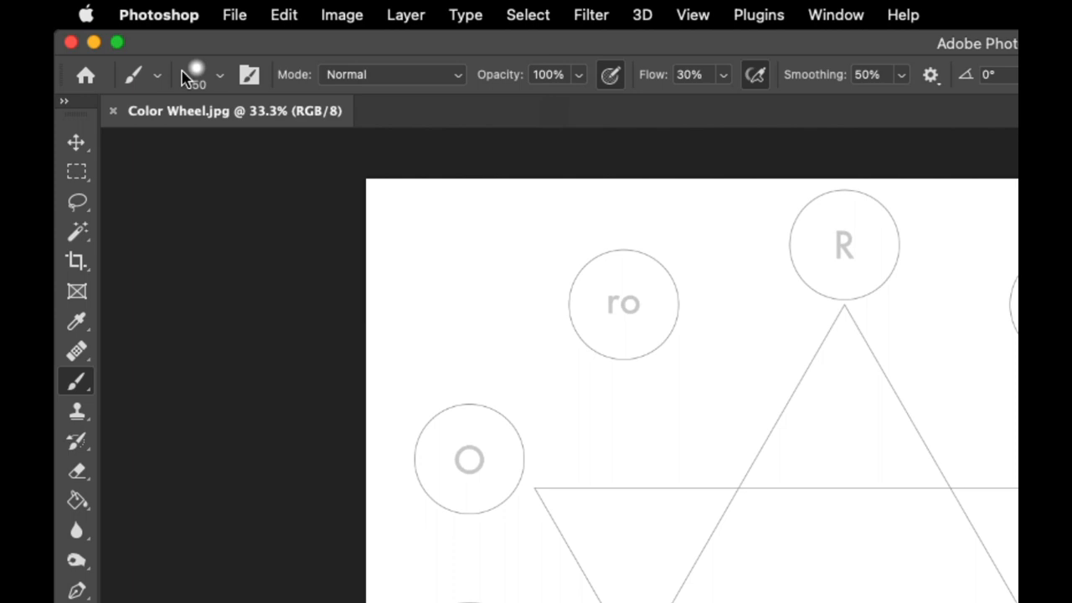
- Set the brush tip size to 200 px in the brush preset picker
click(220, 74)
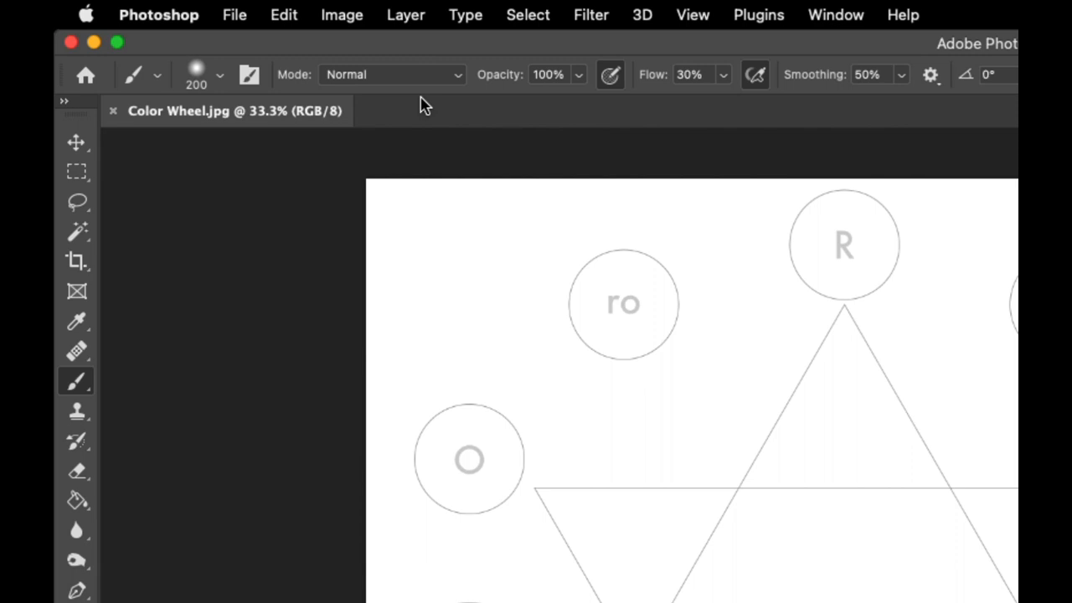
mouse_move(434, 76)
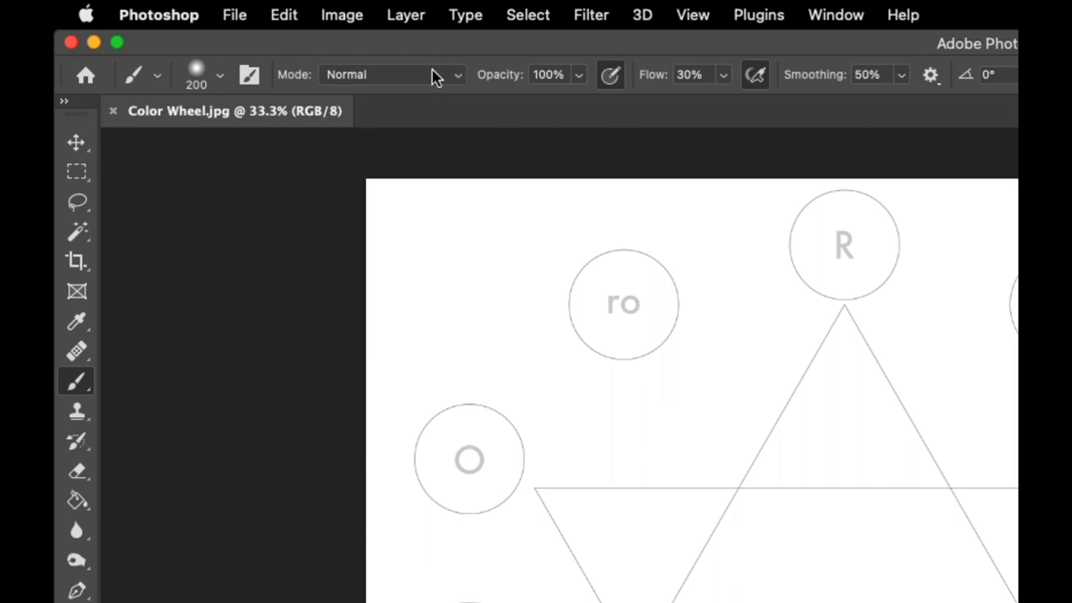
- Verify the 200 px, 18% hardness brush tip and pick red on the hue slider
click(220, 75)
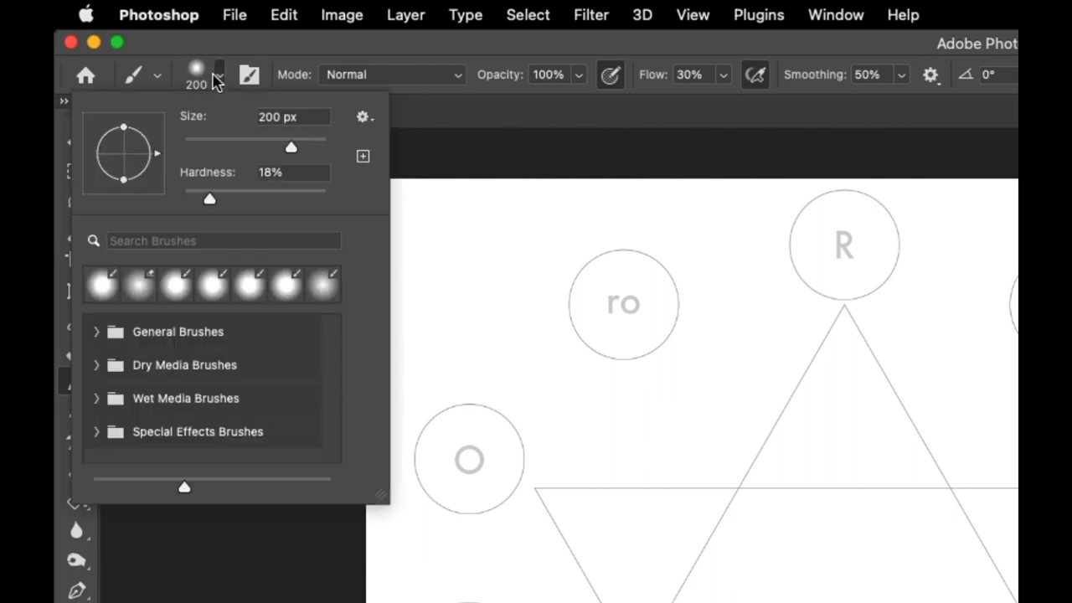
mouse_move(216, 124)
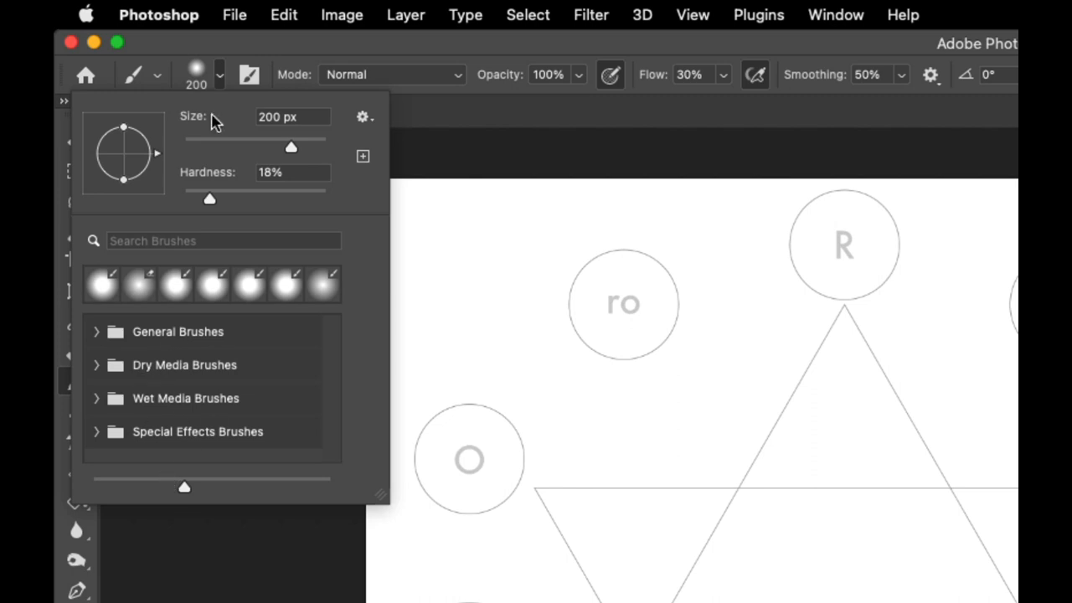
mouse_move(161, 130)
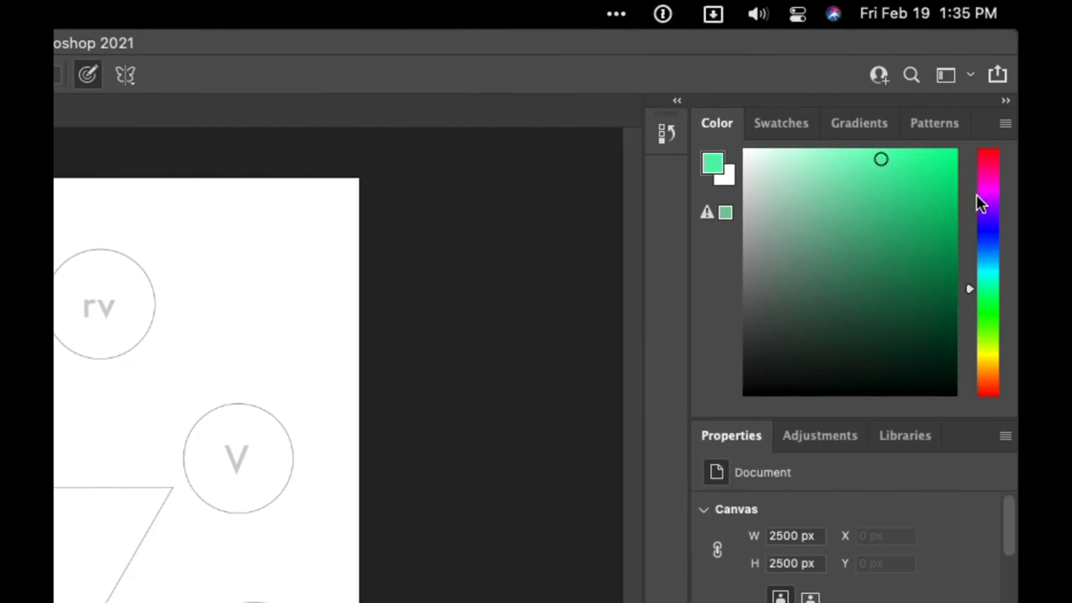
click(989, 163)
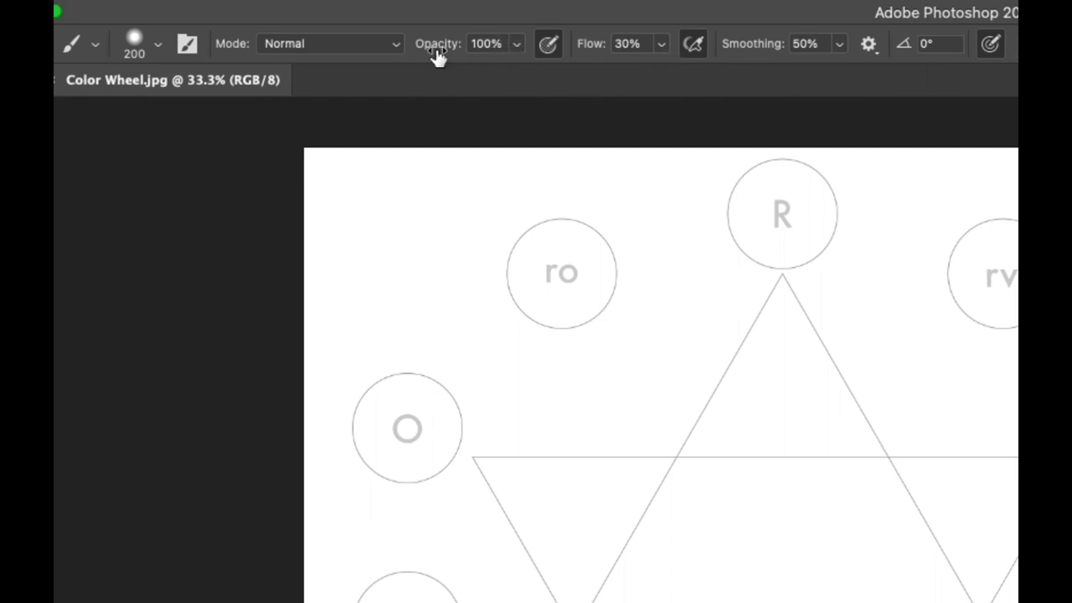
mouse_move(544, 59)
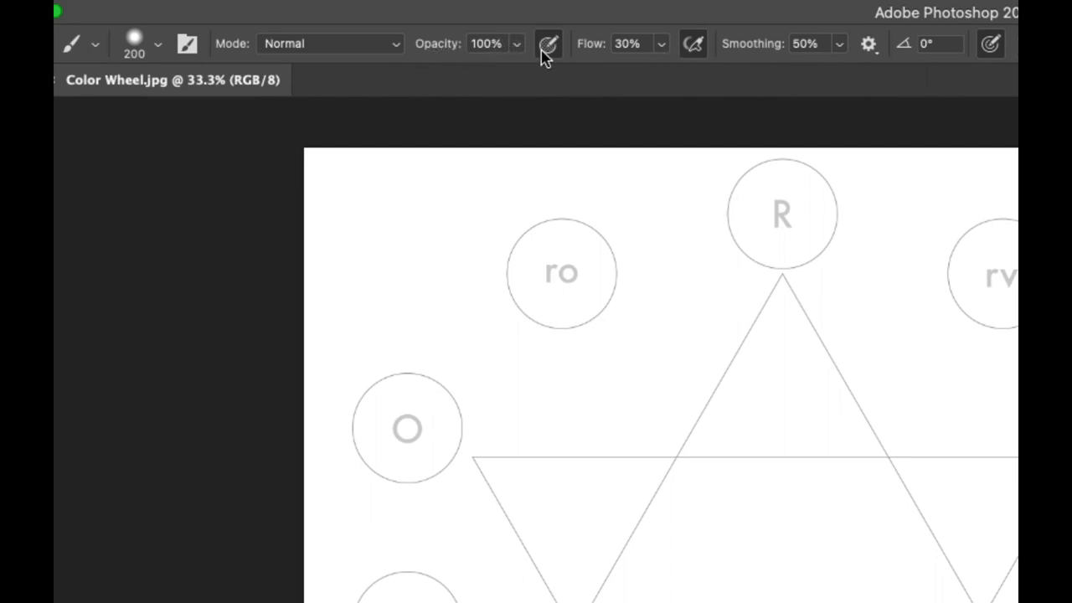
mouse_move(532, 58)
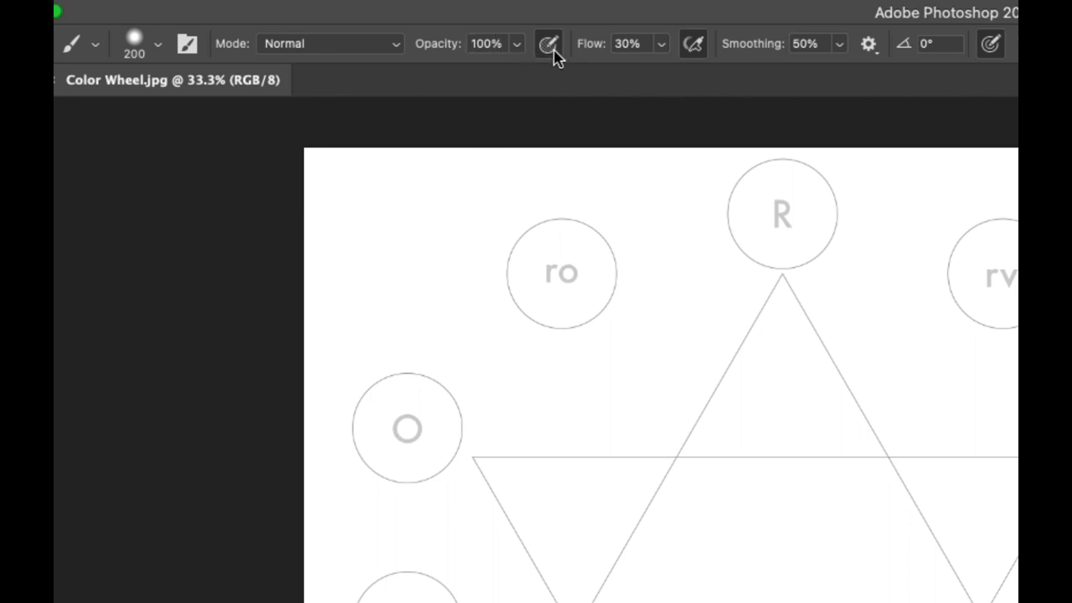
mouse_move(894, 74)
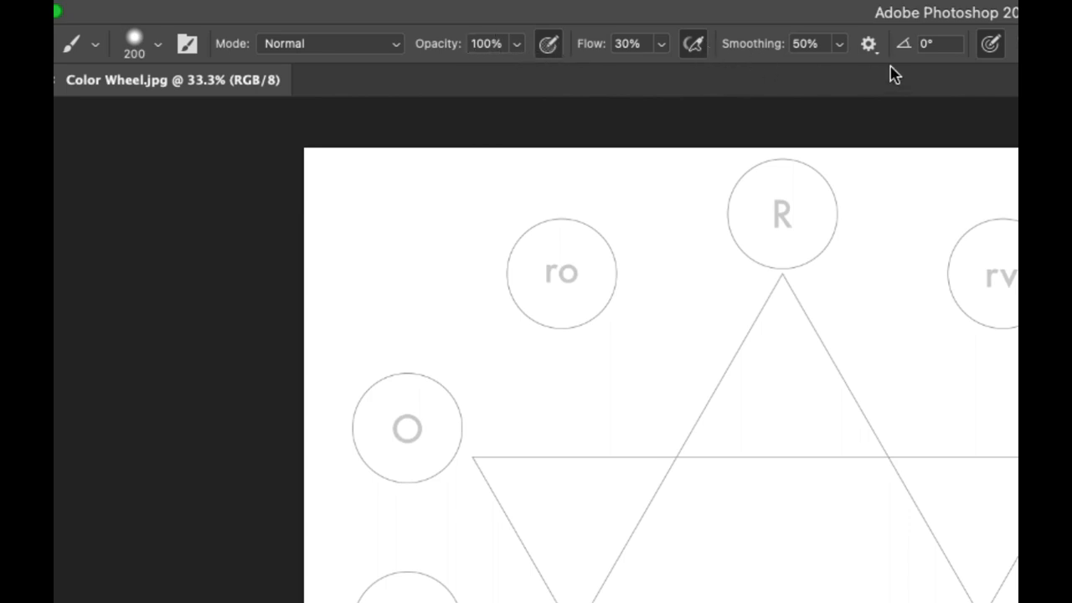
mouse_move(488, 33)
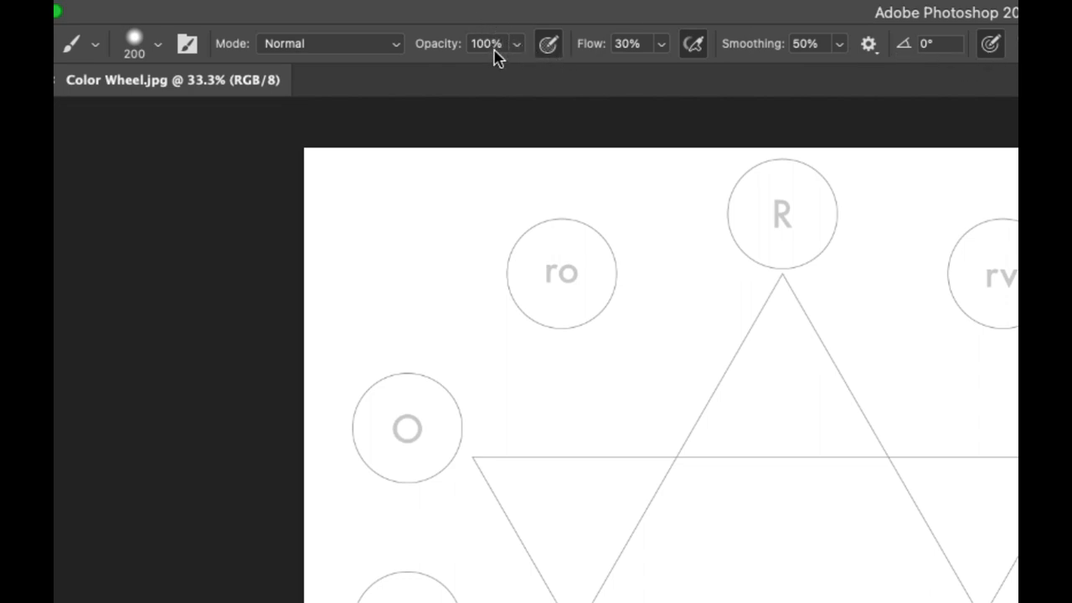
mouse_move(453, 113)
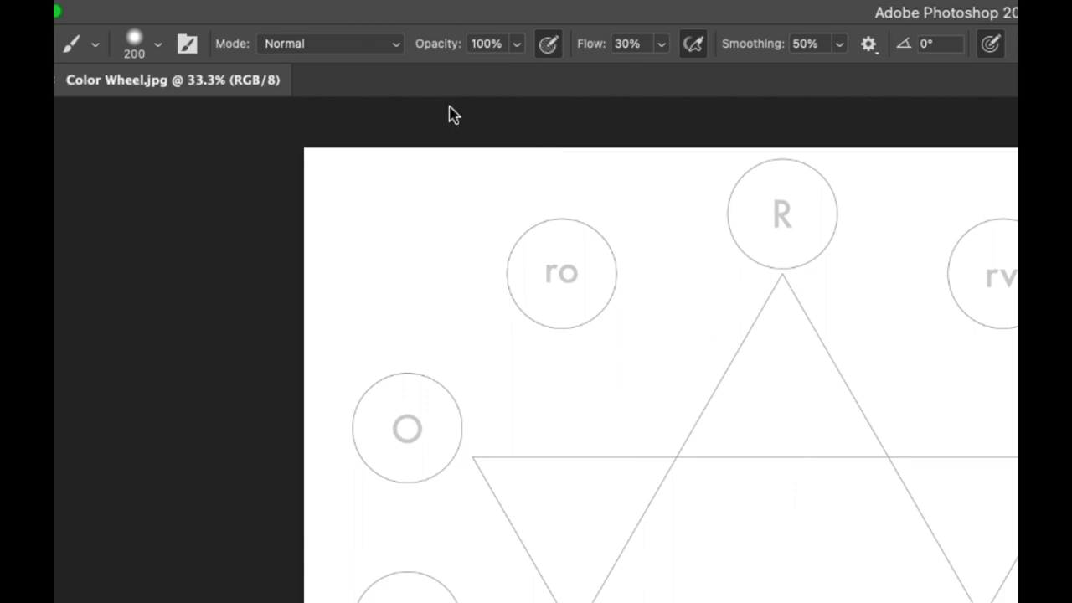
- Paint a soft red test dab inside the star, then undo twice
click(761, 559)
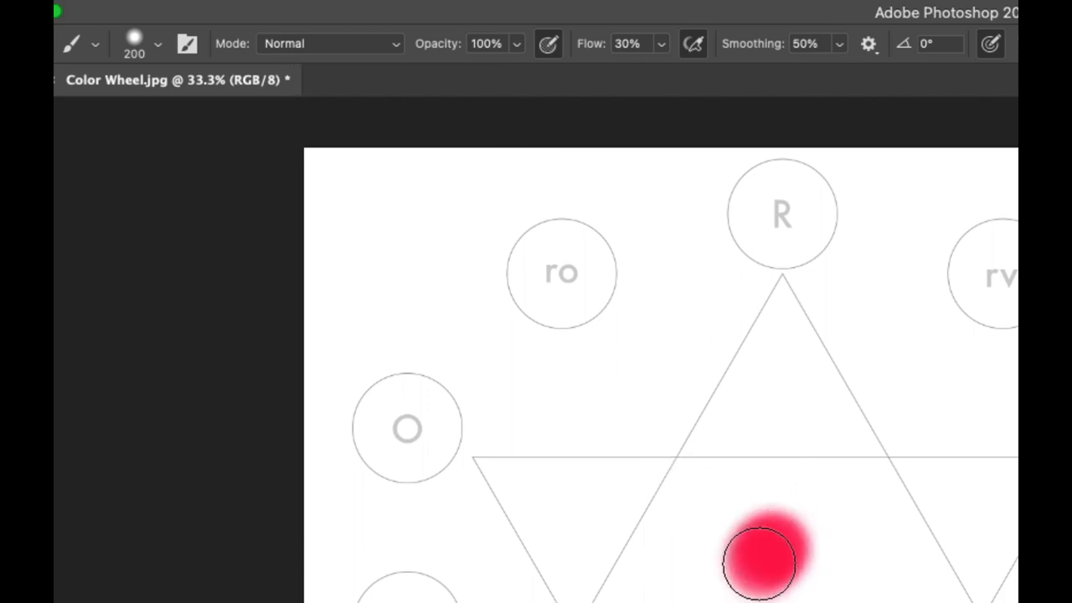
key(cmd+z)
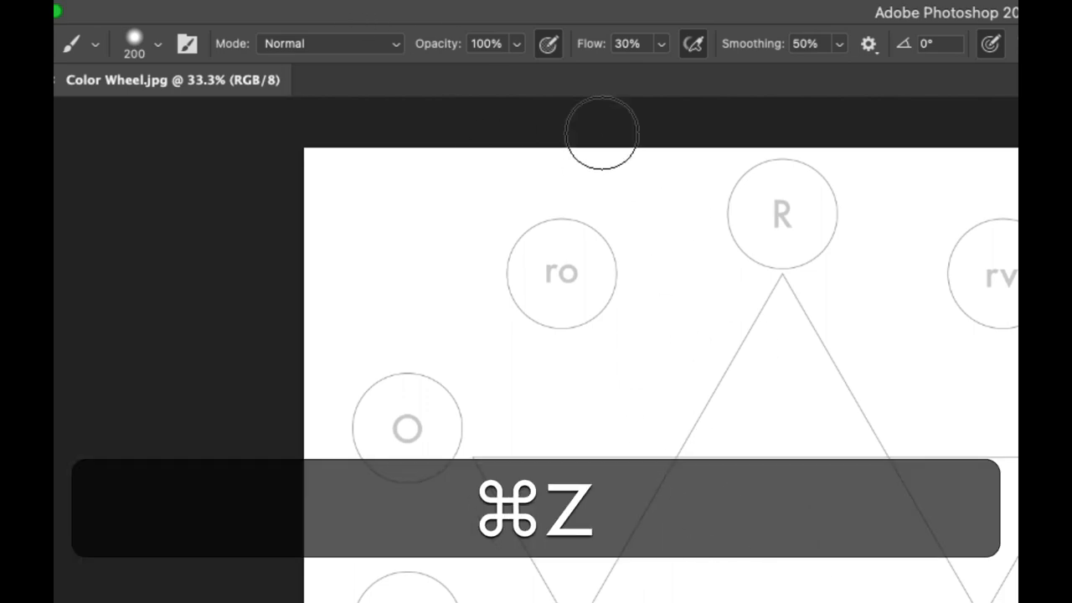
key(cmd+z)
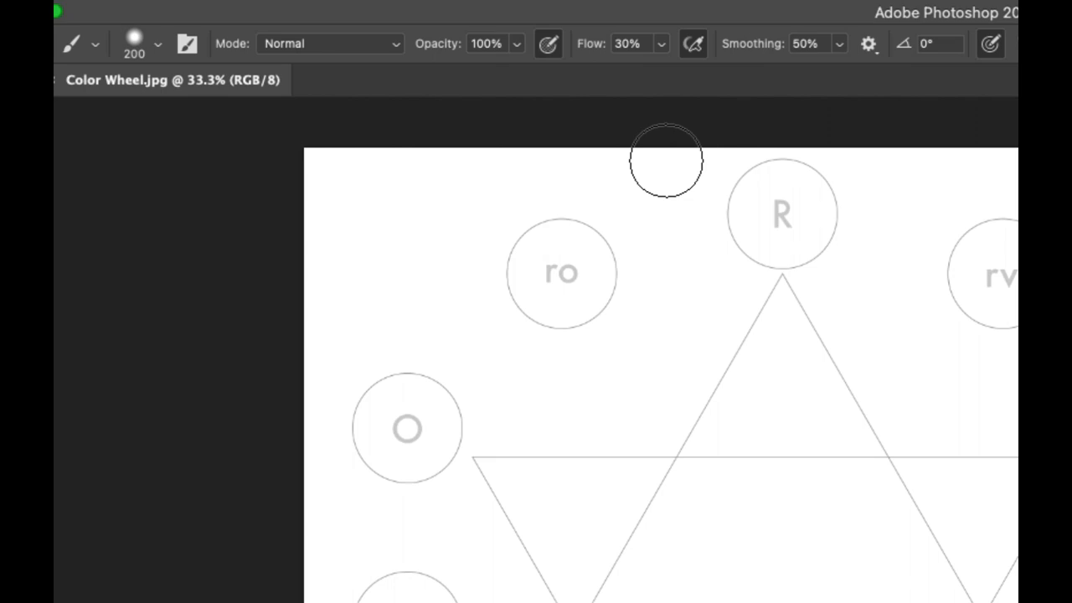
mouse_move(666, 159)
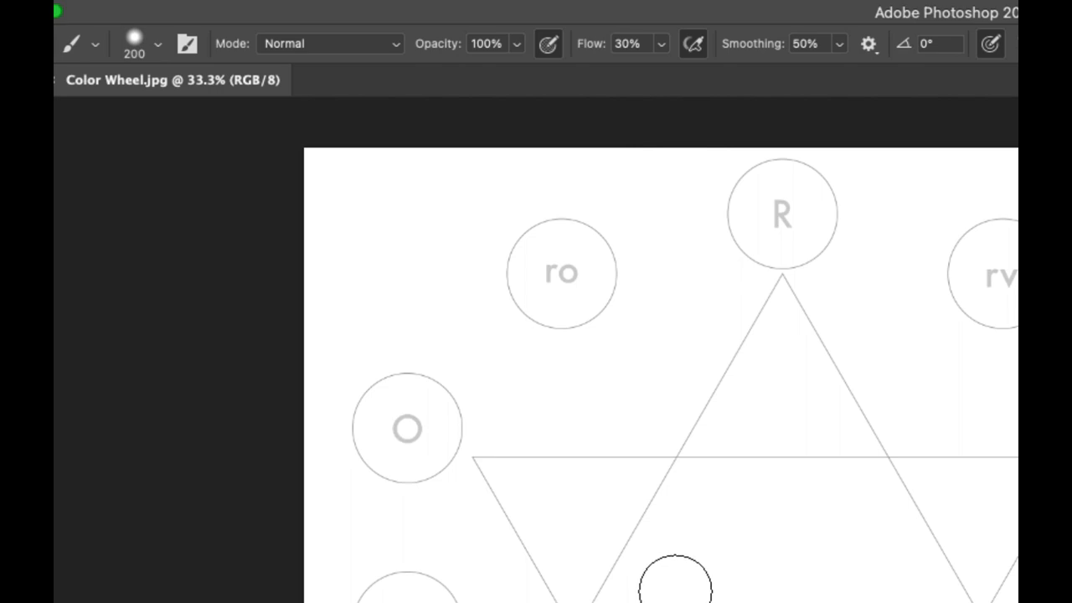
mouse_move(681, 547)
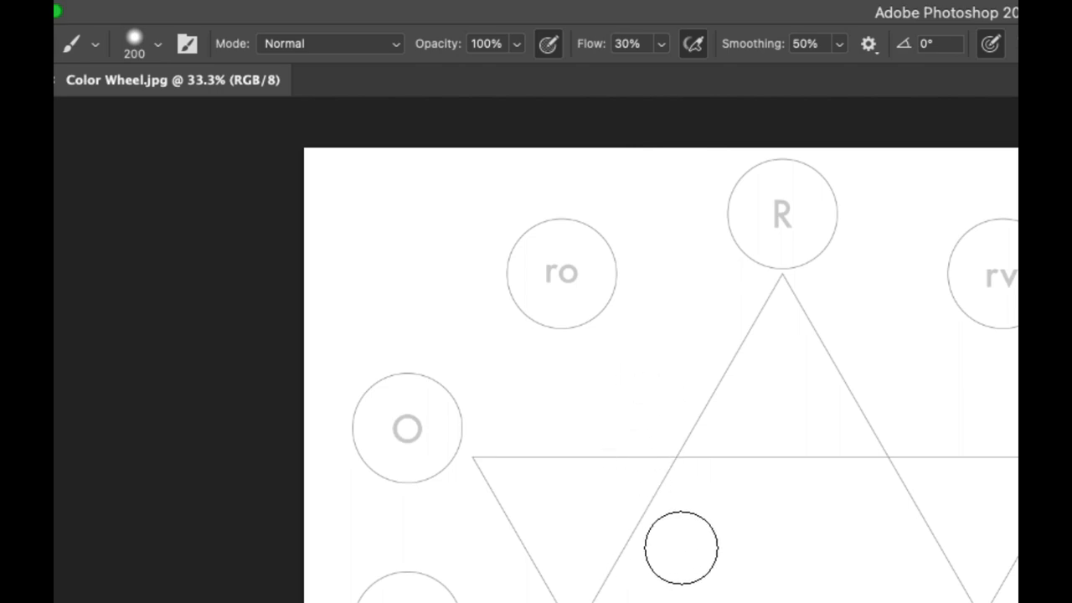
mouse_move(635, 232)
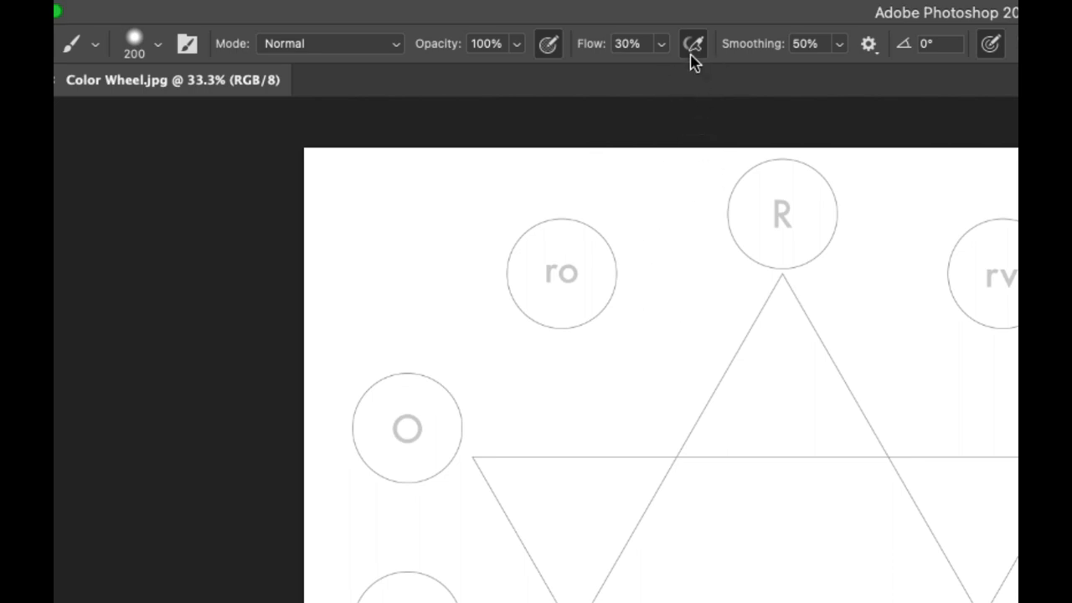
mouse_move(601, 58)
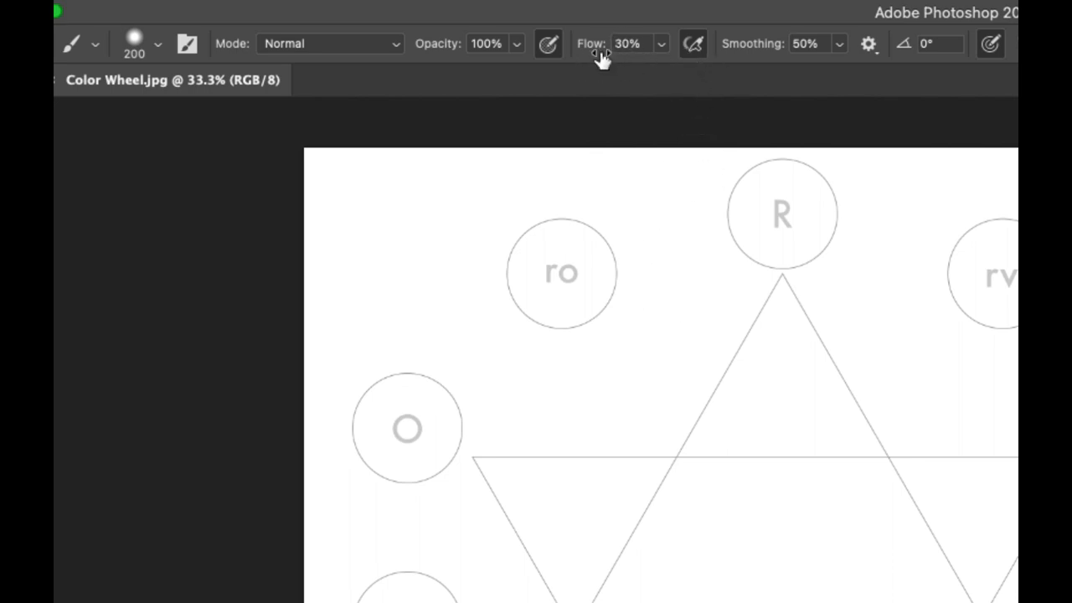
mouse_move(622, 133)
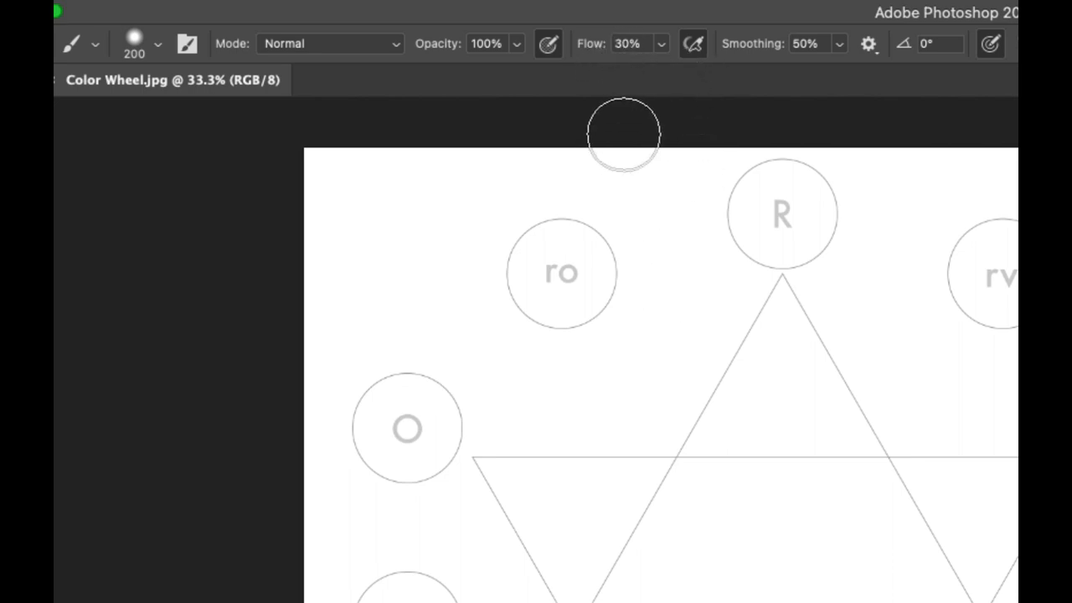
mouse_move(676, 195)
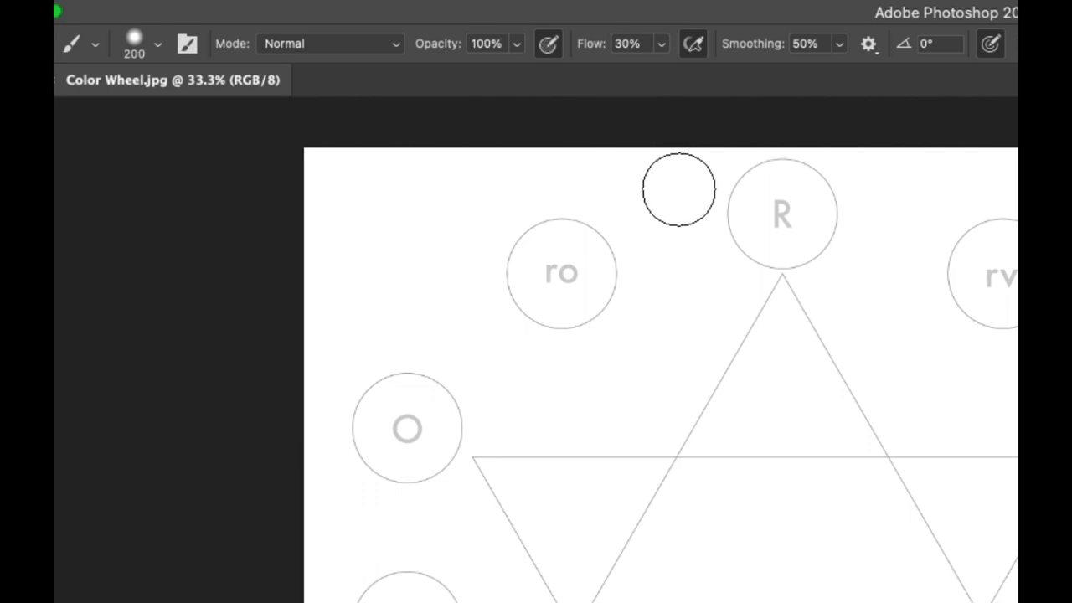
mouse_move(666, 124)
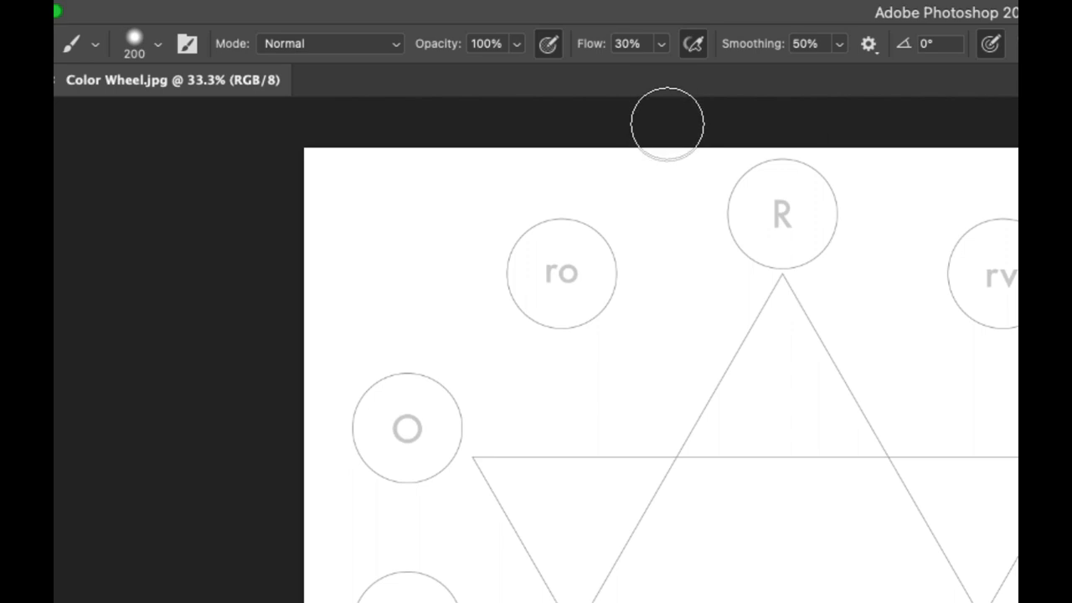
mouse_move(664, 62)
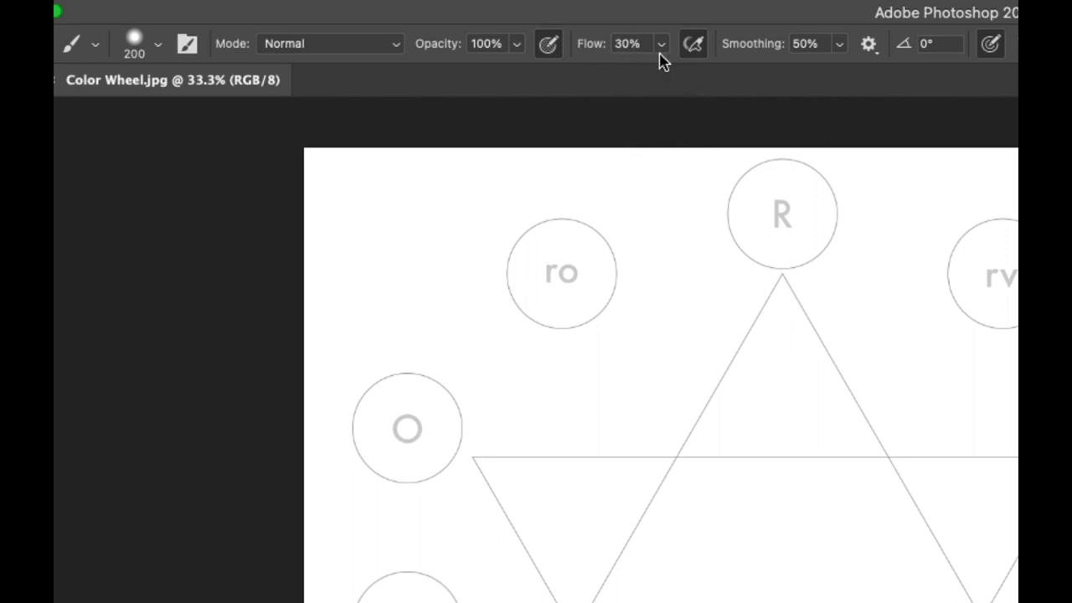
mouse_move(687, 112)
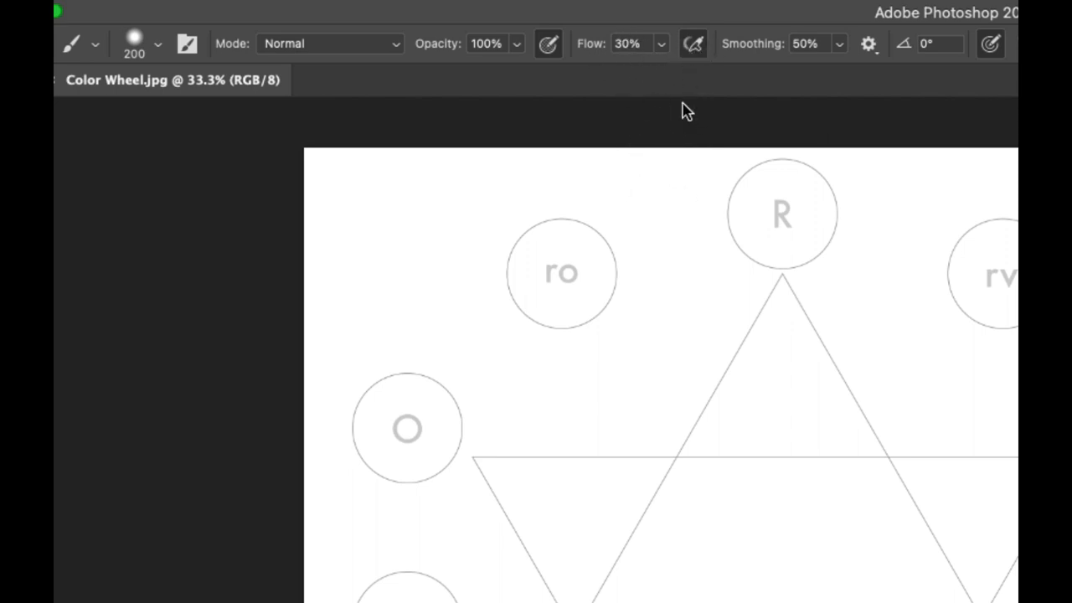
mouse_move(670, 120)
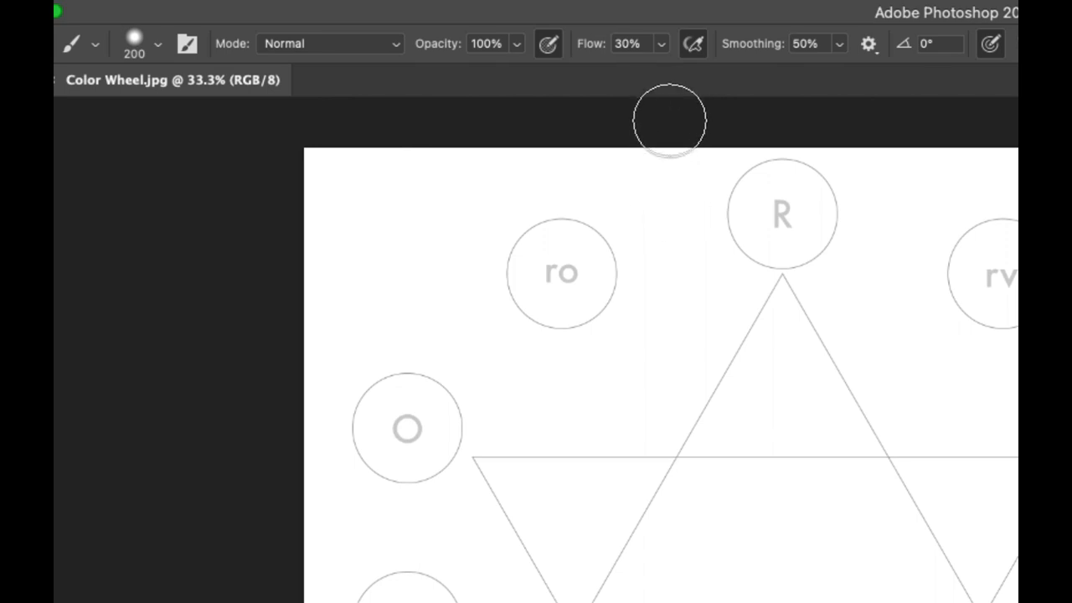
mouse_move(666, 206)
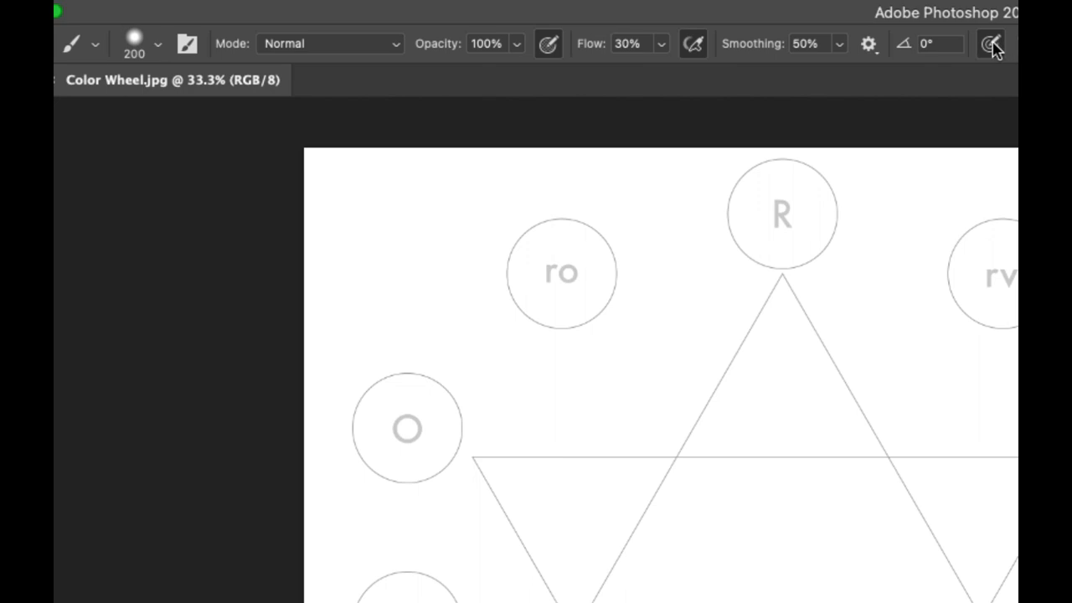
mouse_move(992, 62)
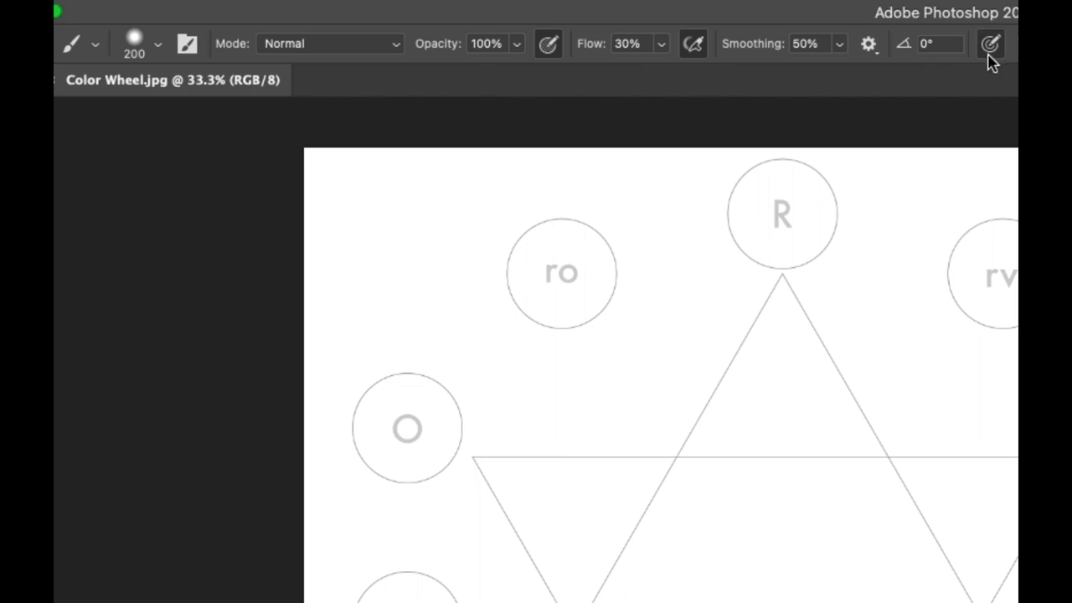
mouse_move(921, 163)
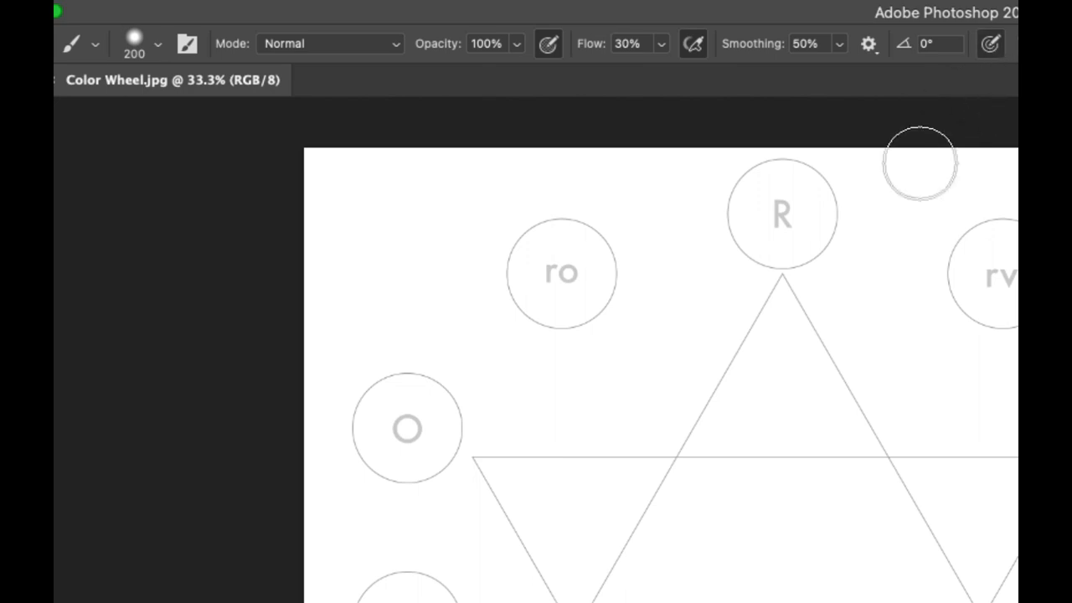
mouse_move(974, 63)
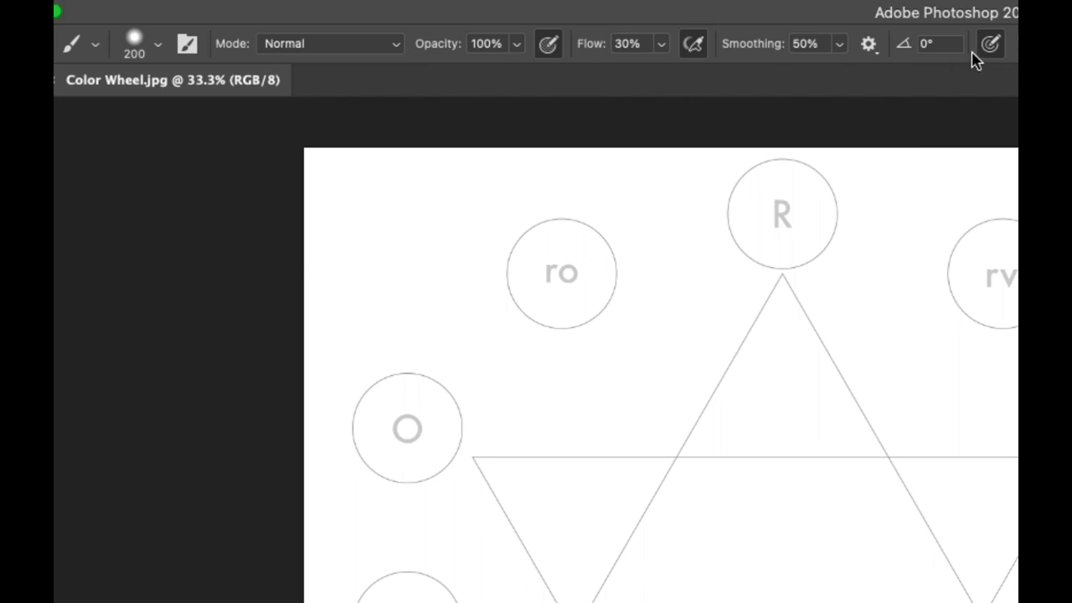
mouse_move(989, 50)
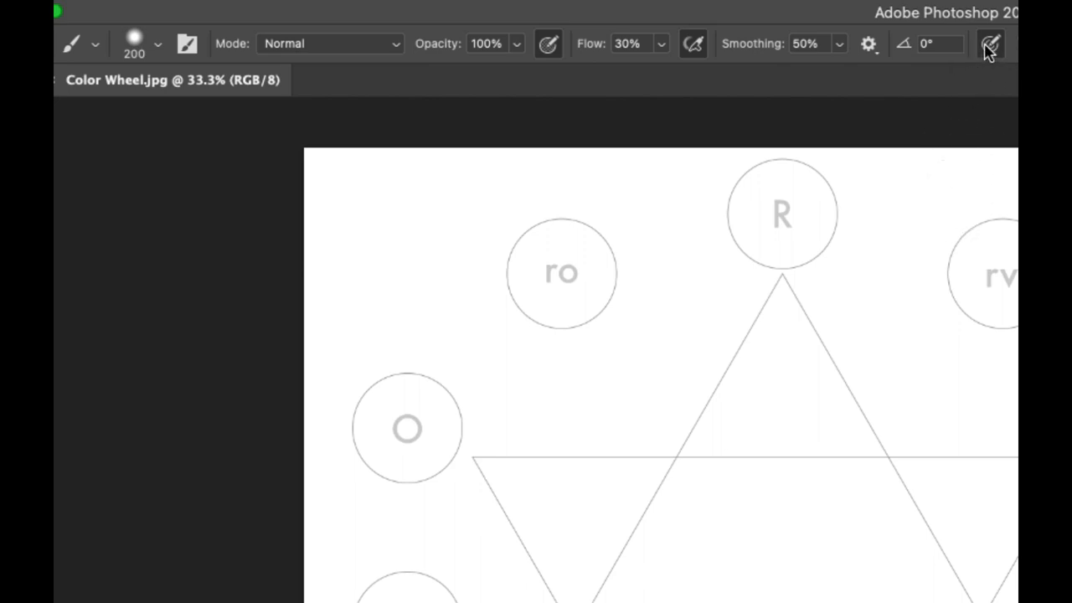
mouse_move(777, 387)
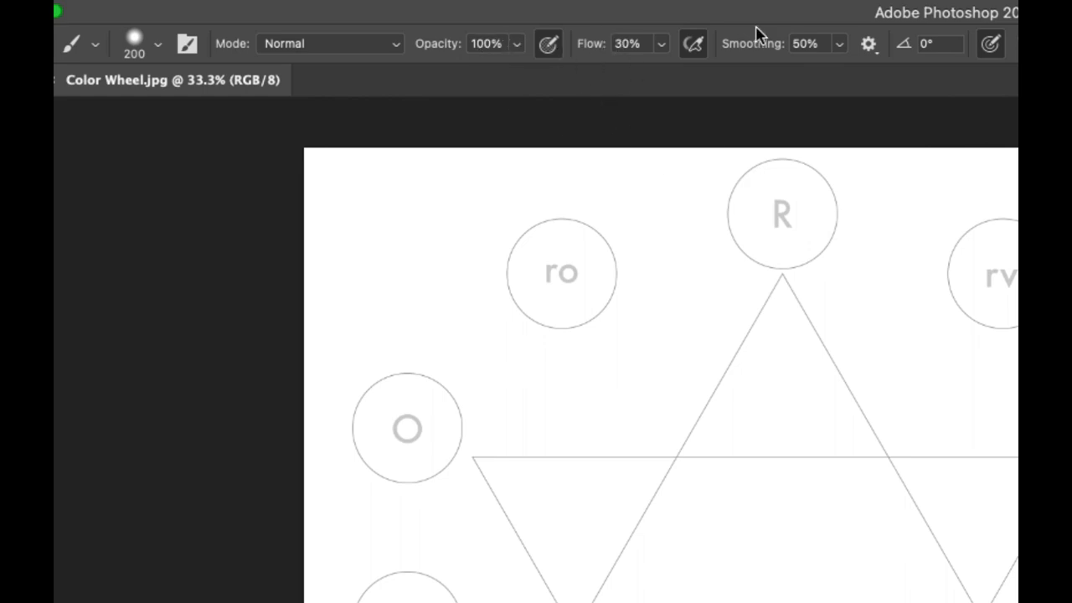
mouse_move(821, 44)
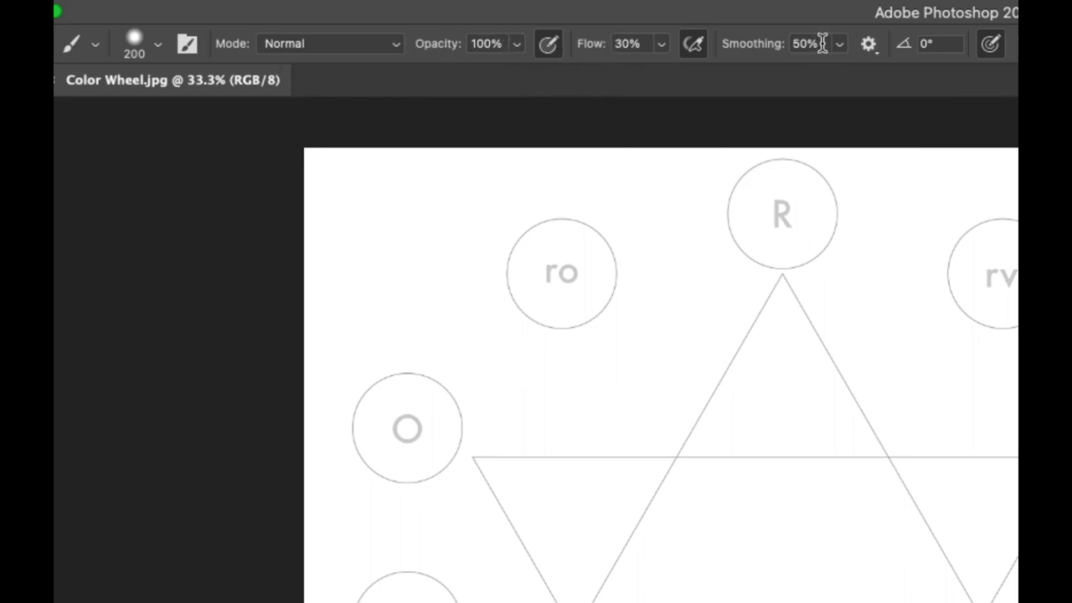